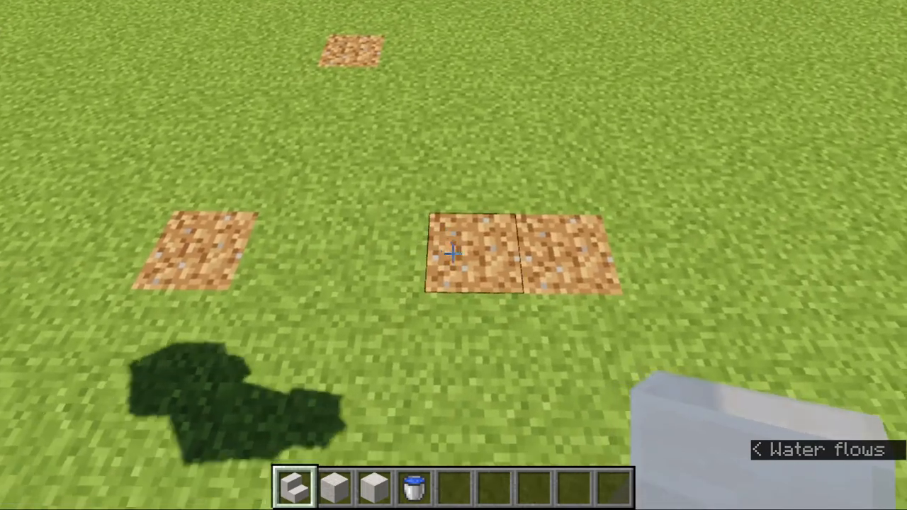
Step: Place quartz stairs around the dirt markers to form the square base ring
left_click(453, 253)
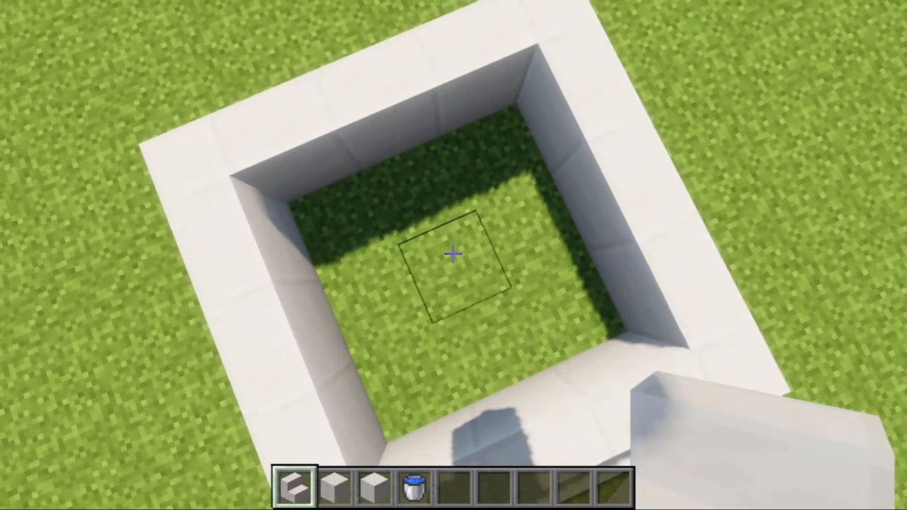
Step: Switch to hotbar slot 3 to build the inner quartz step and central pillar
key("3")
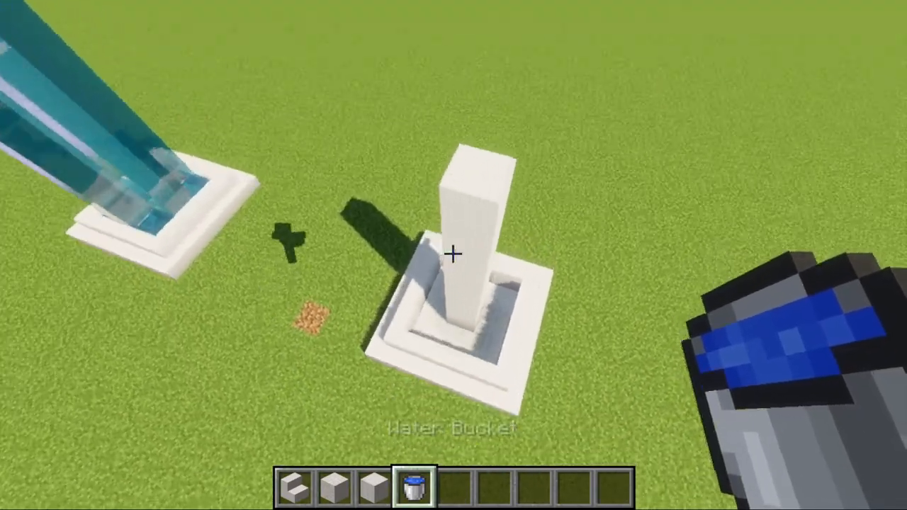
Step: Pour water from the bucket onto the top of the quartz pillar
left_click(450, 254)
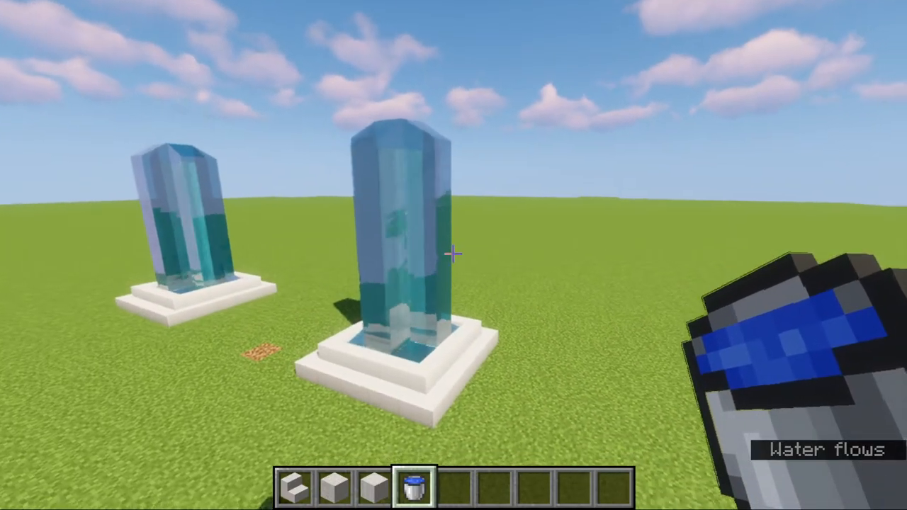
mouse_move(453, 255)
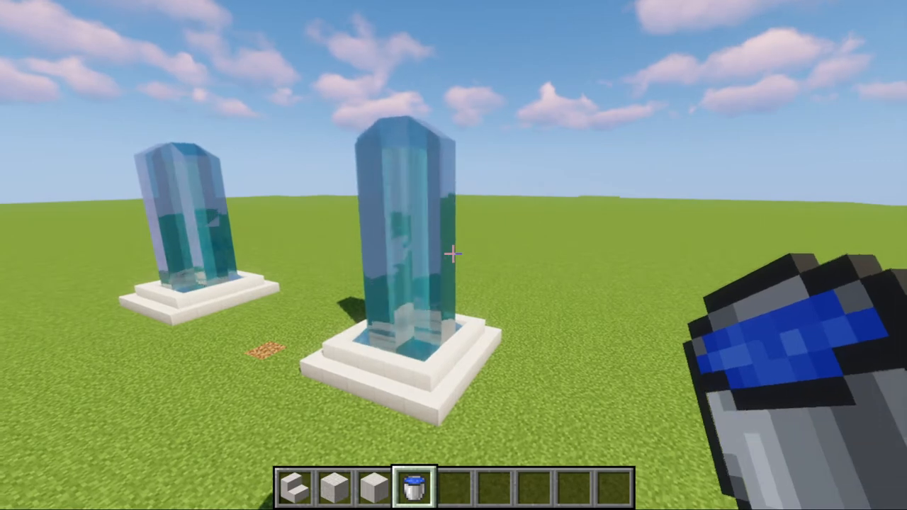